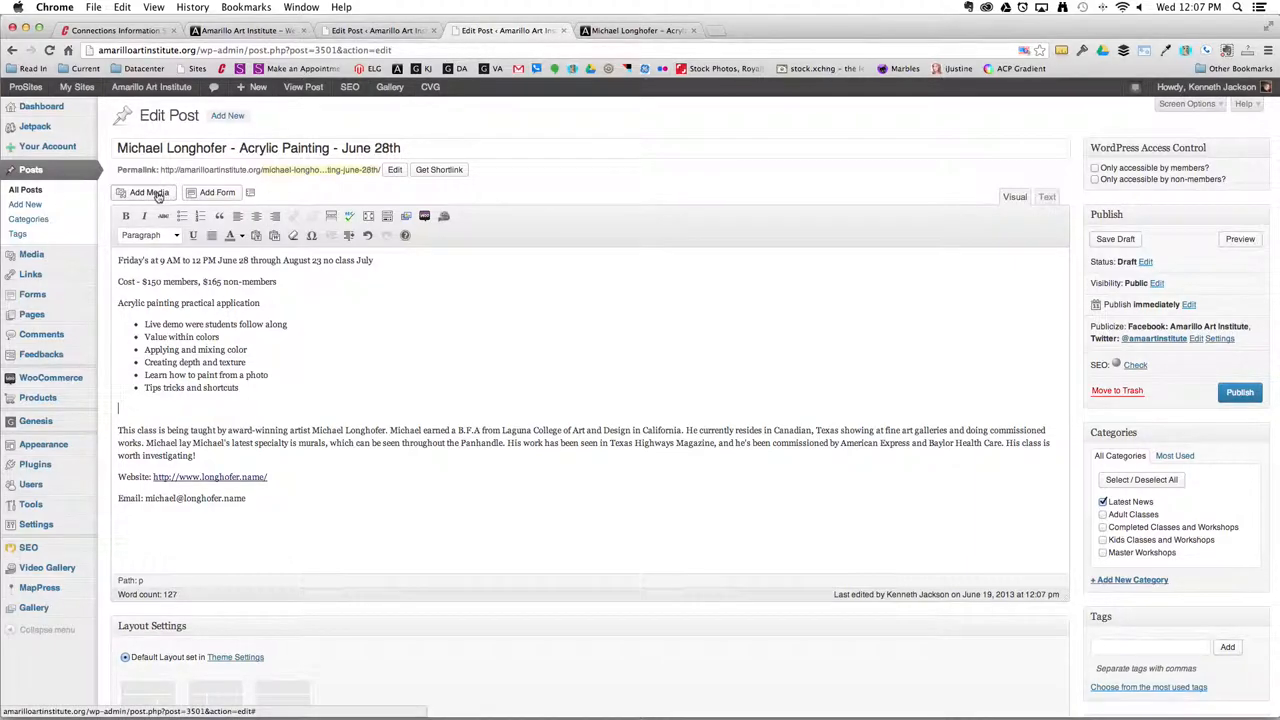
Start a new gallery from Add Media, showing the media library's painting images
left_click(148, 192)
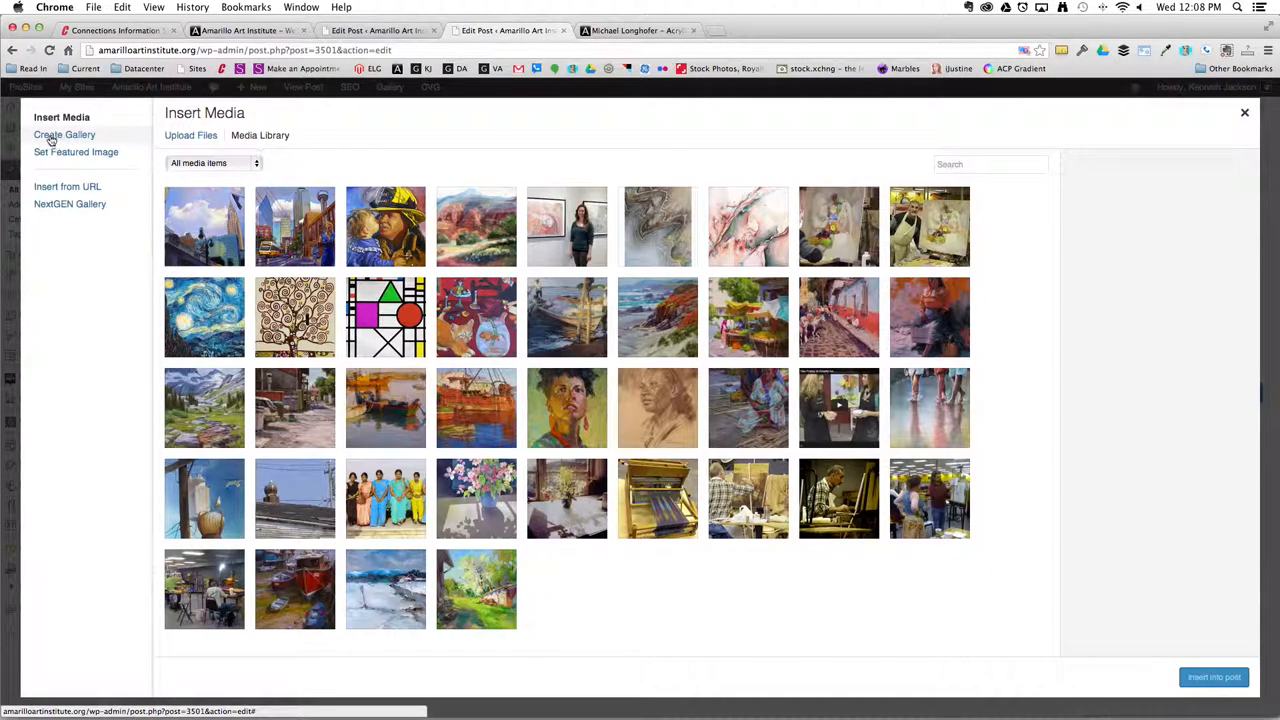
left_click(64, 134)
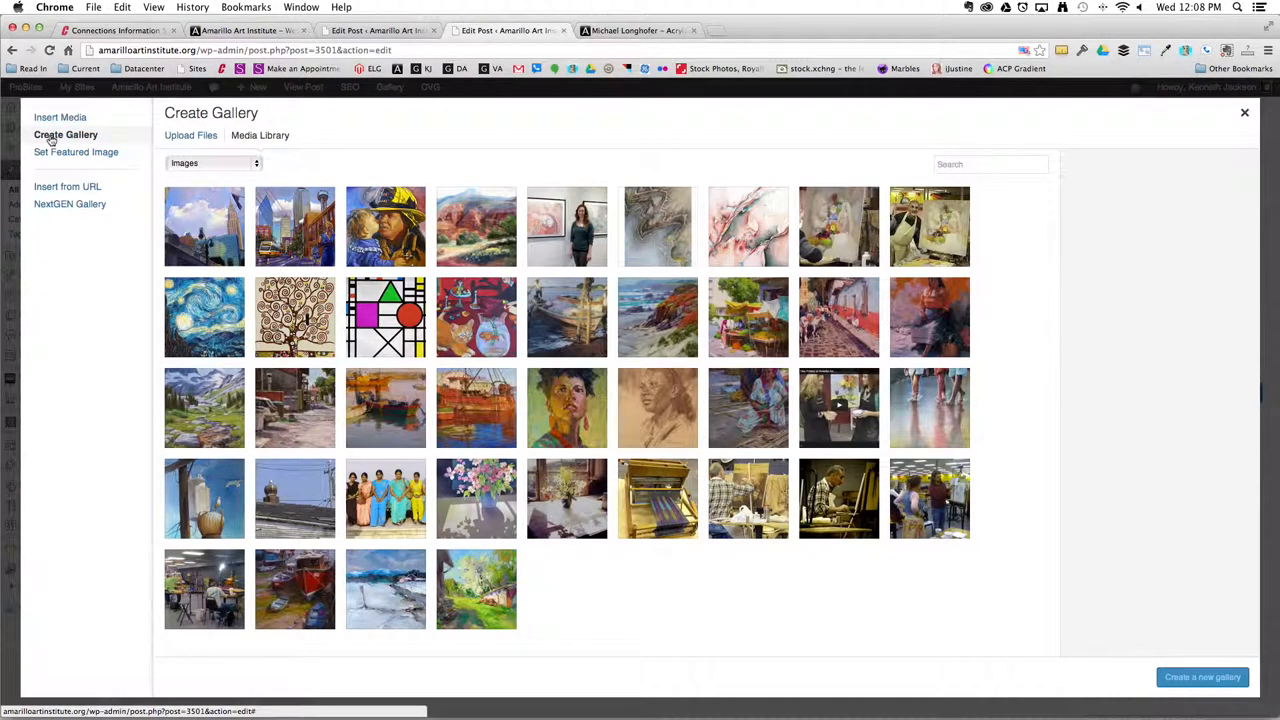
scroll("down", 3)
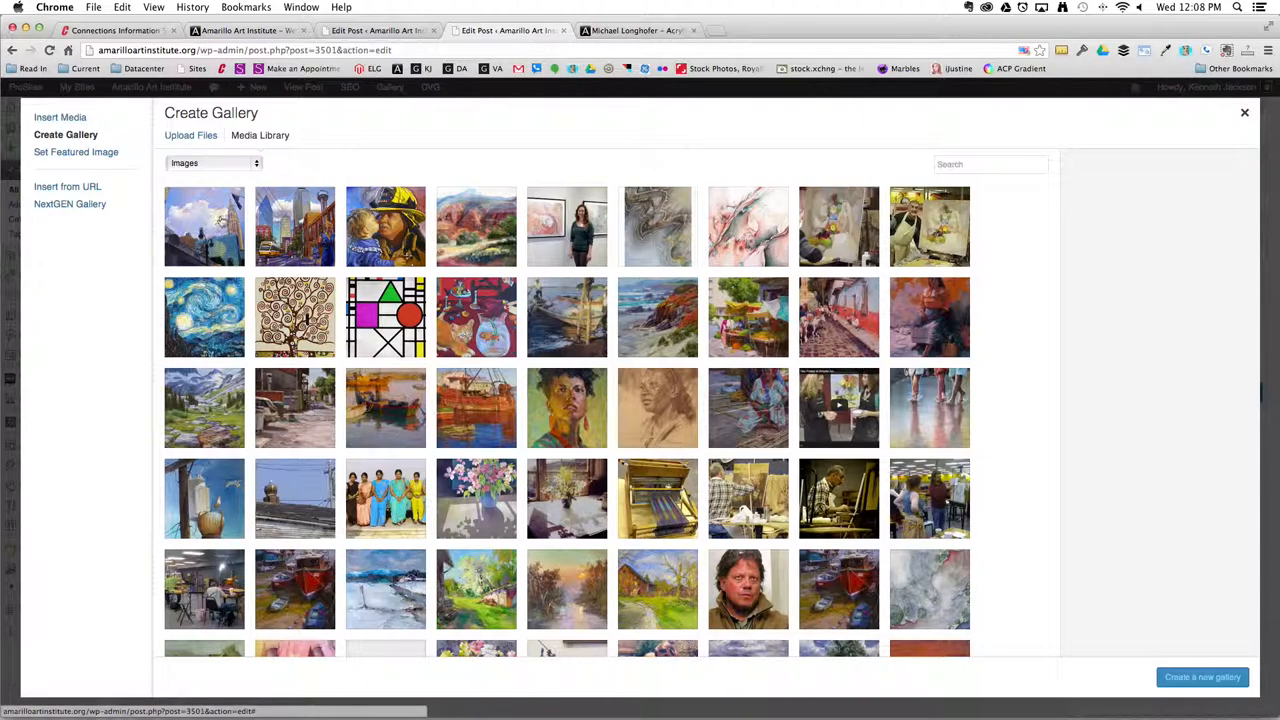
Select the city street painting and firefighter portrait so three images are chosen
left_click(294, 226)
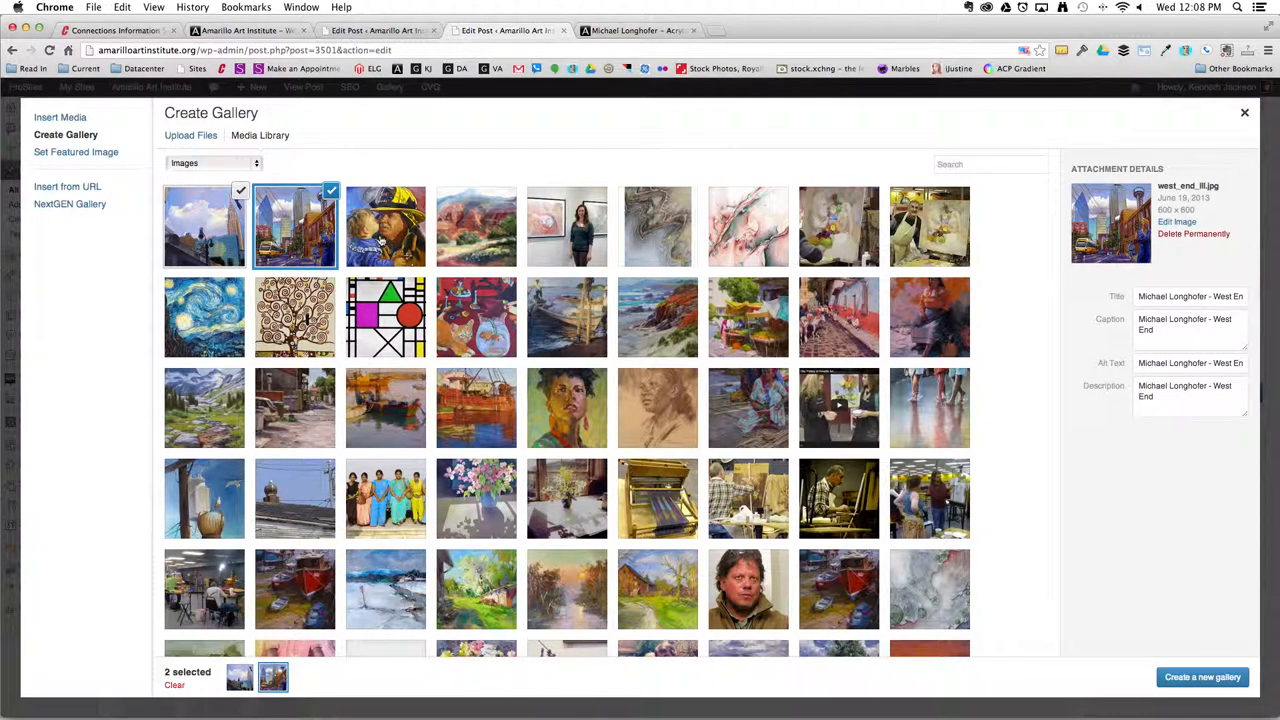
left_click(384, 226)
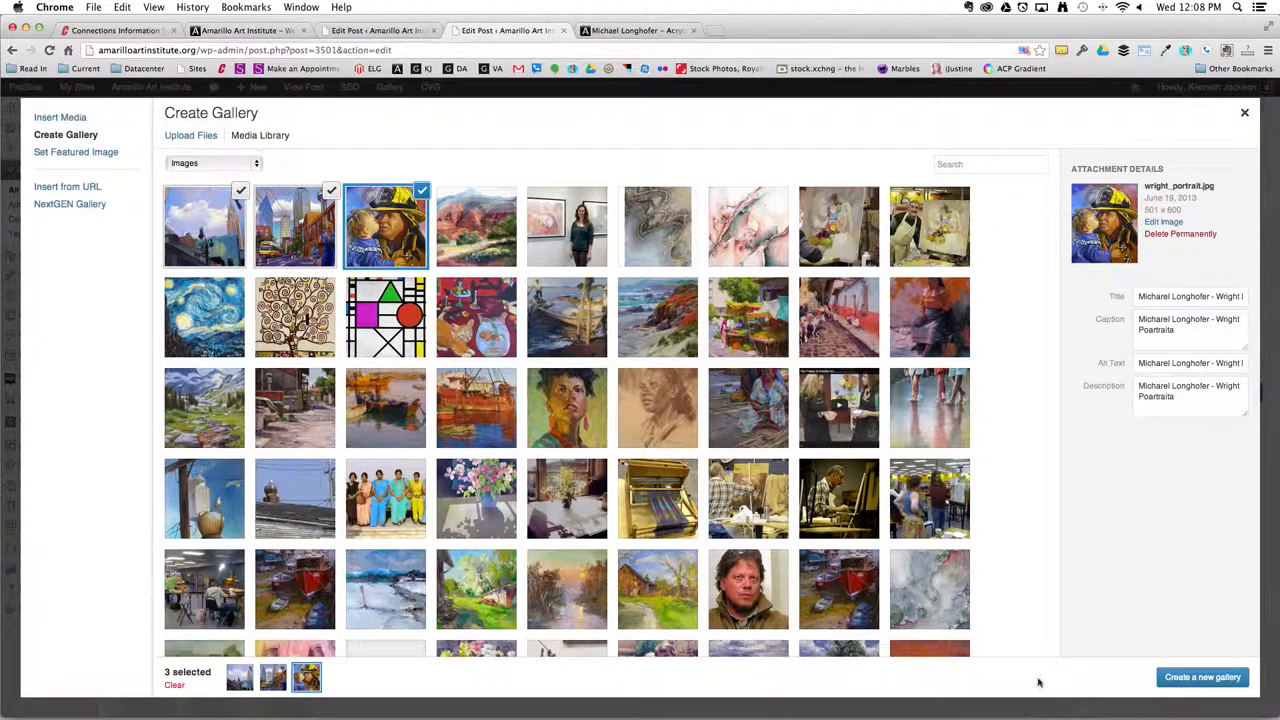
mouse_move(1176, 380)
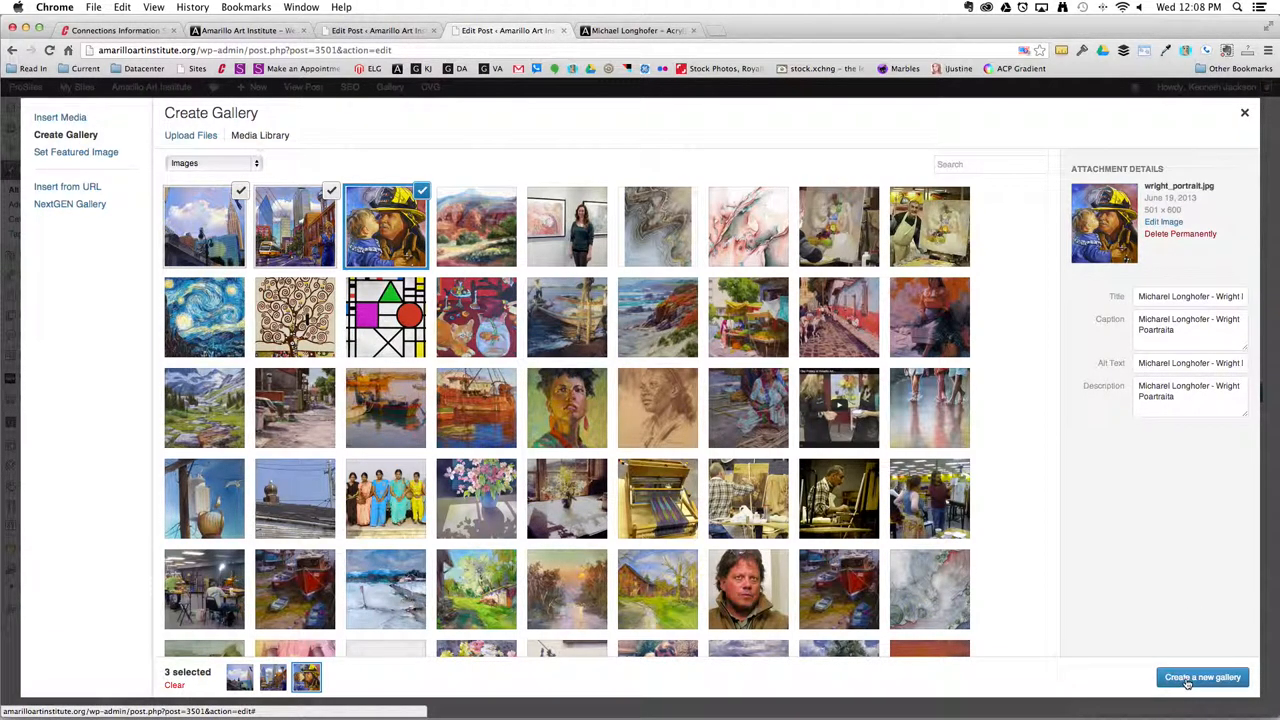
Create the gallery, move Grand Central Terminal to the end, and insert it into the post
left_click(1202, 676)
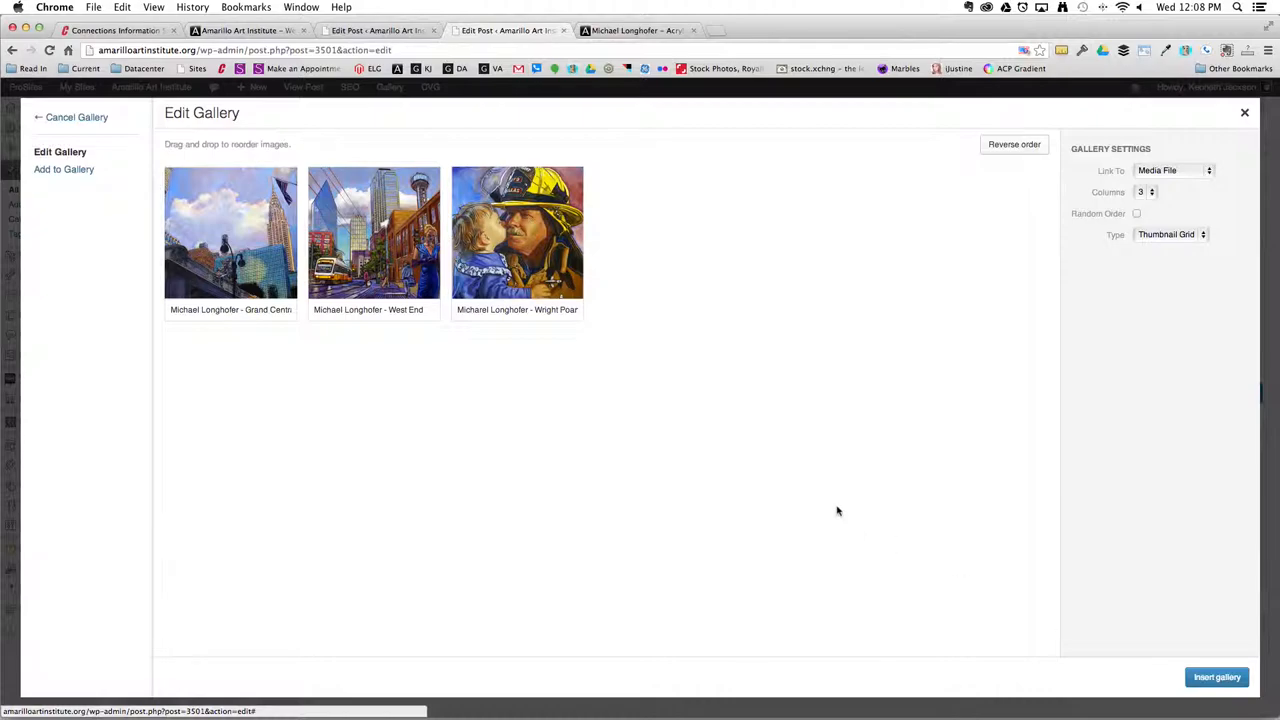
left_click_drag(516, 232, 356, 232)
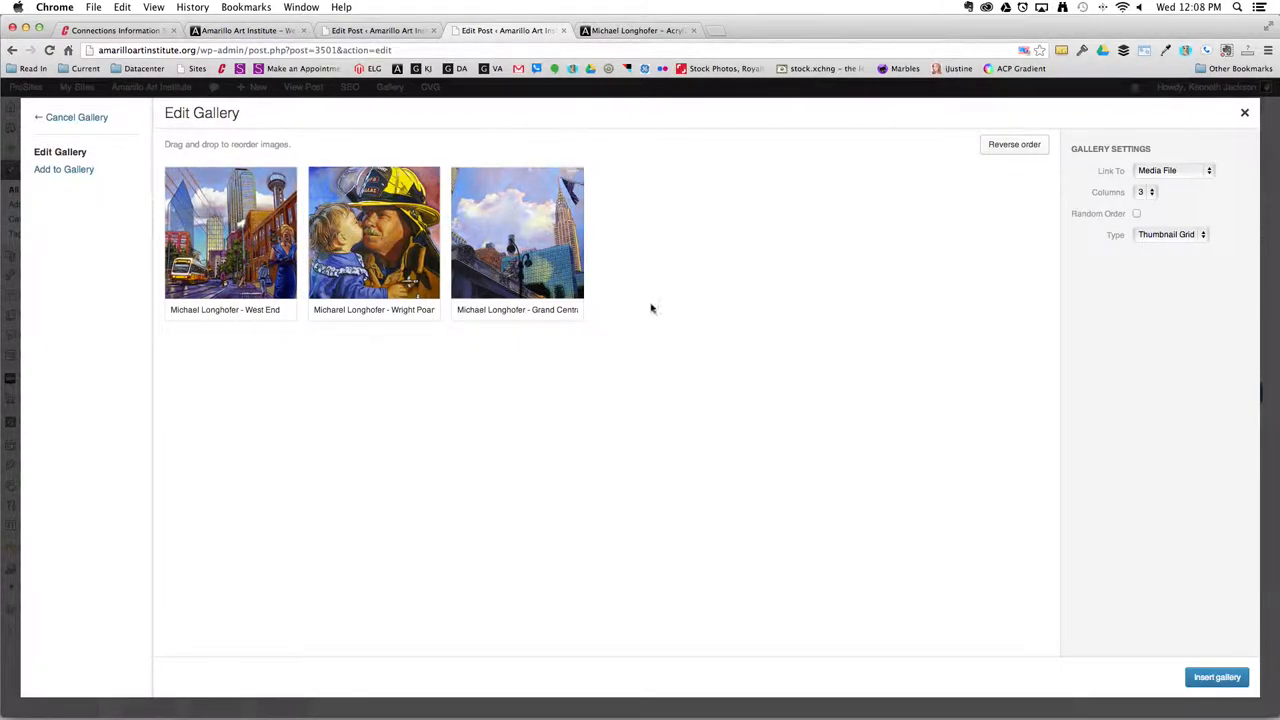
mouse_move(1160, 228)
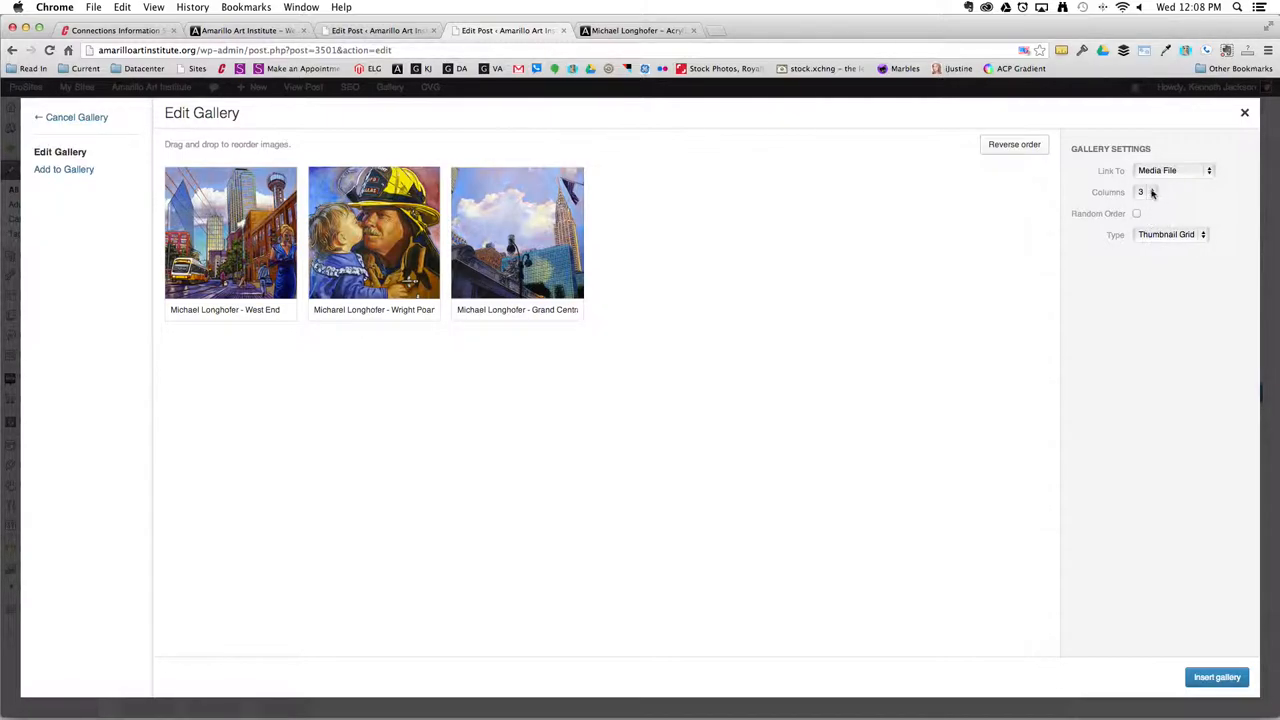
mouse_move(1230, 496)
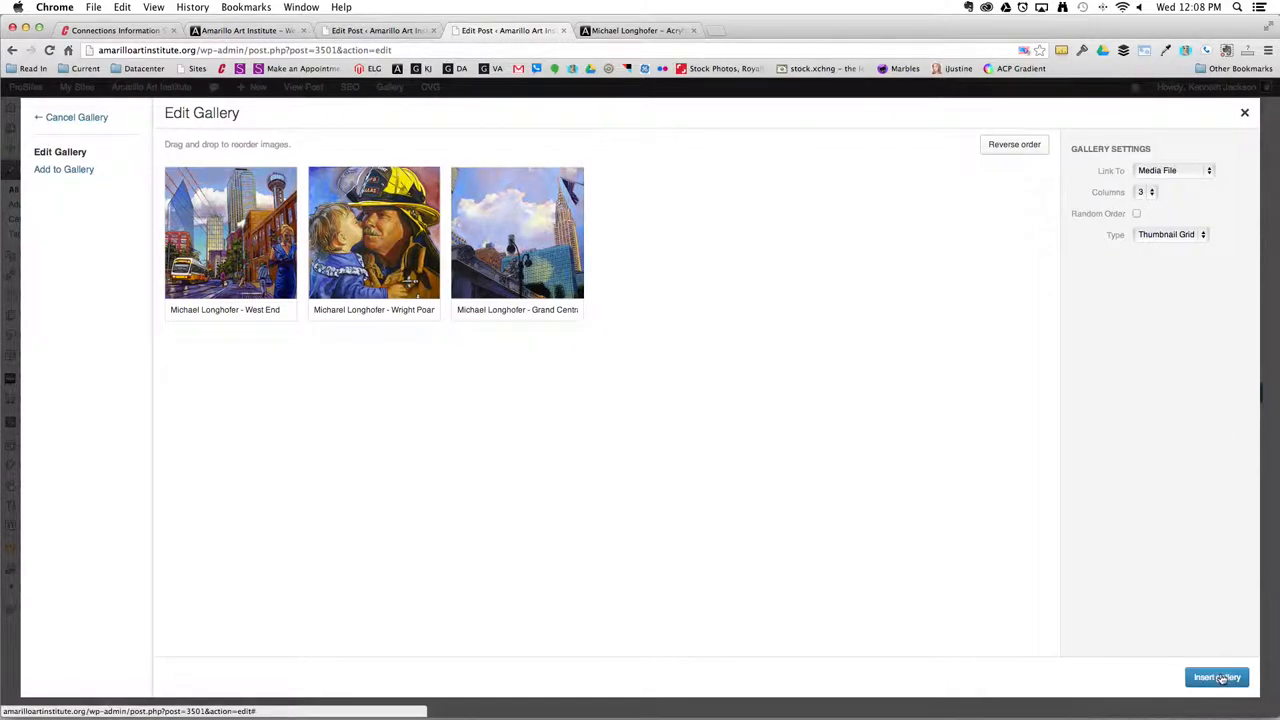
left_click(1216, 676)
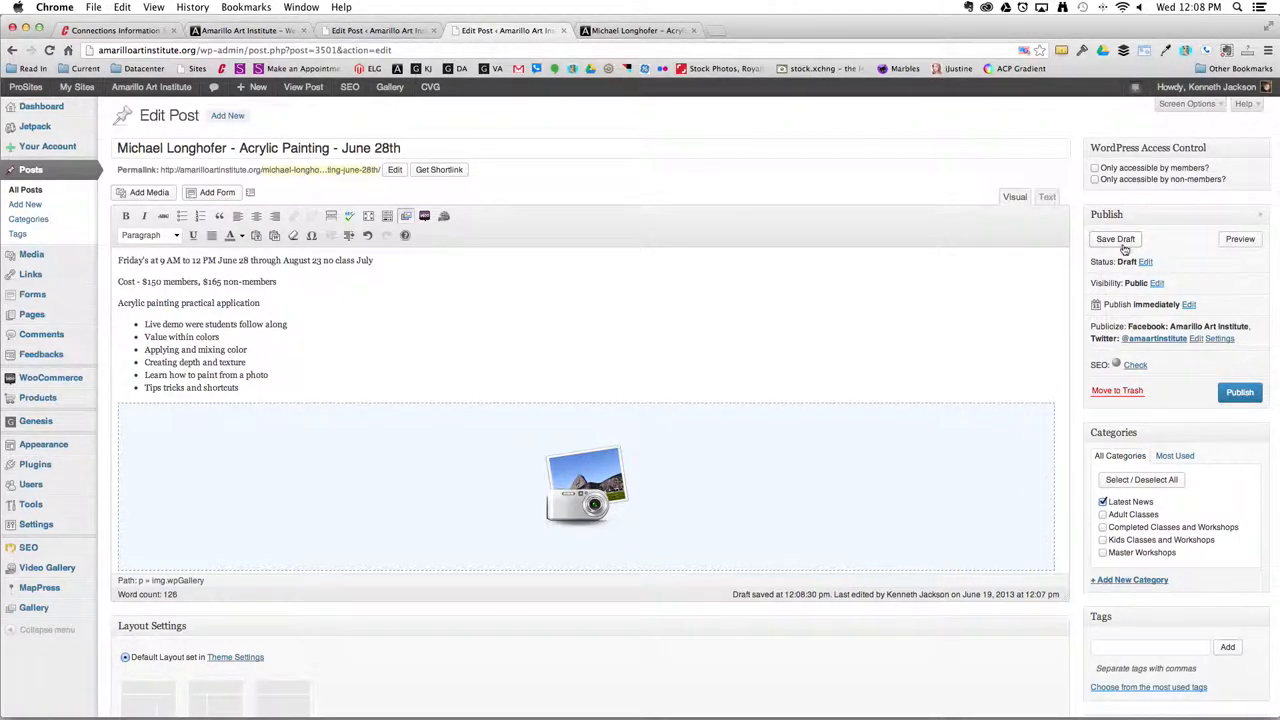
Save the post as a draft and preview it on the site
left_click(1116, 238)
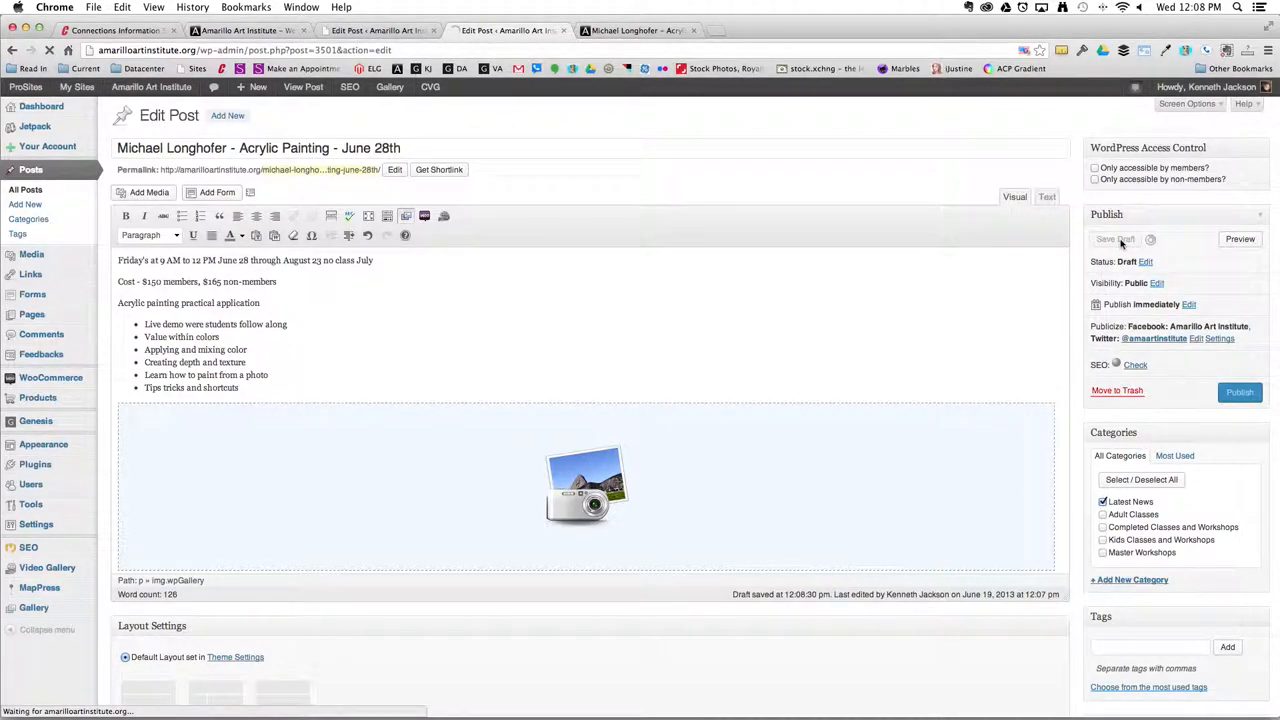
left_click(1114, 240)
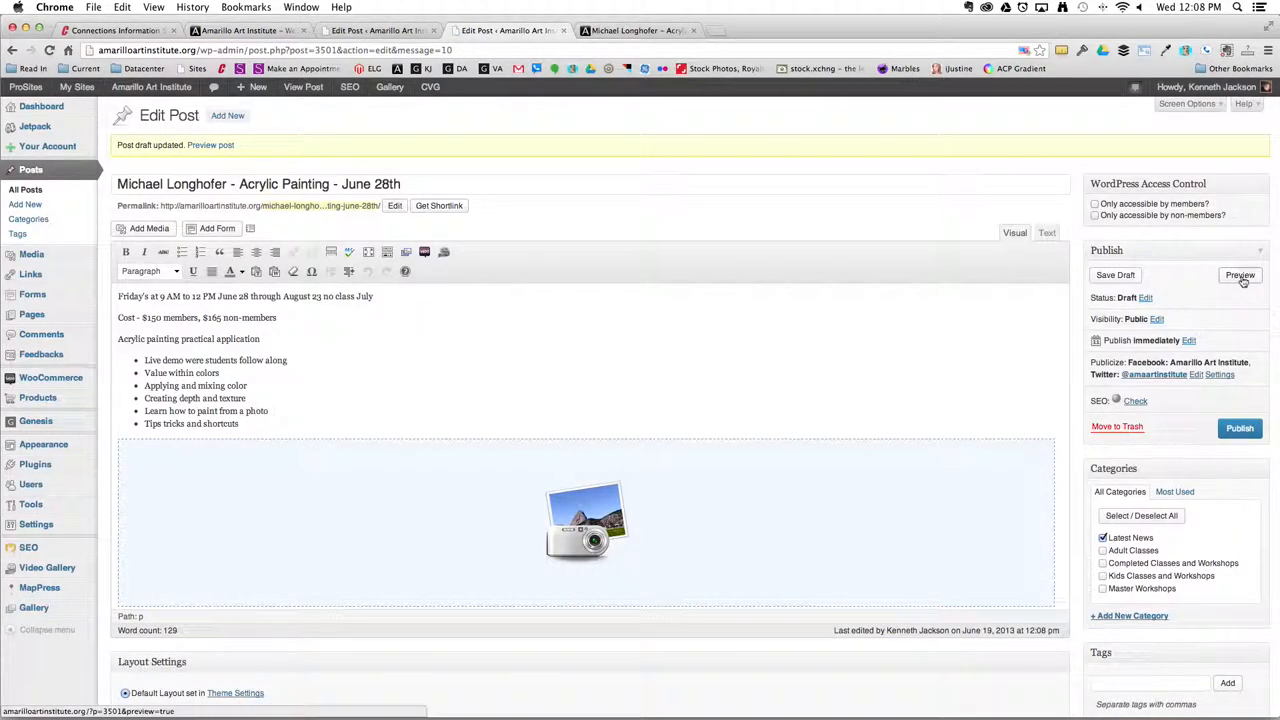
left_click(1240, 276)
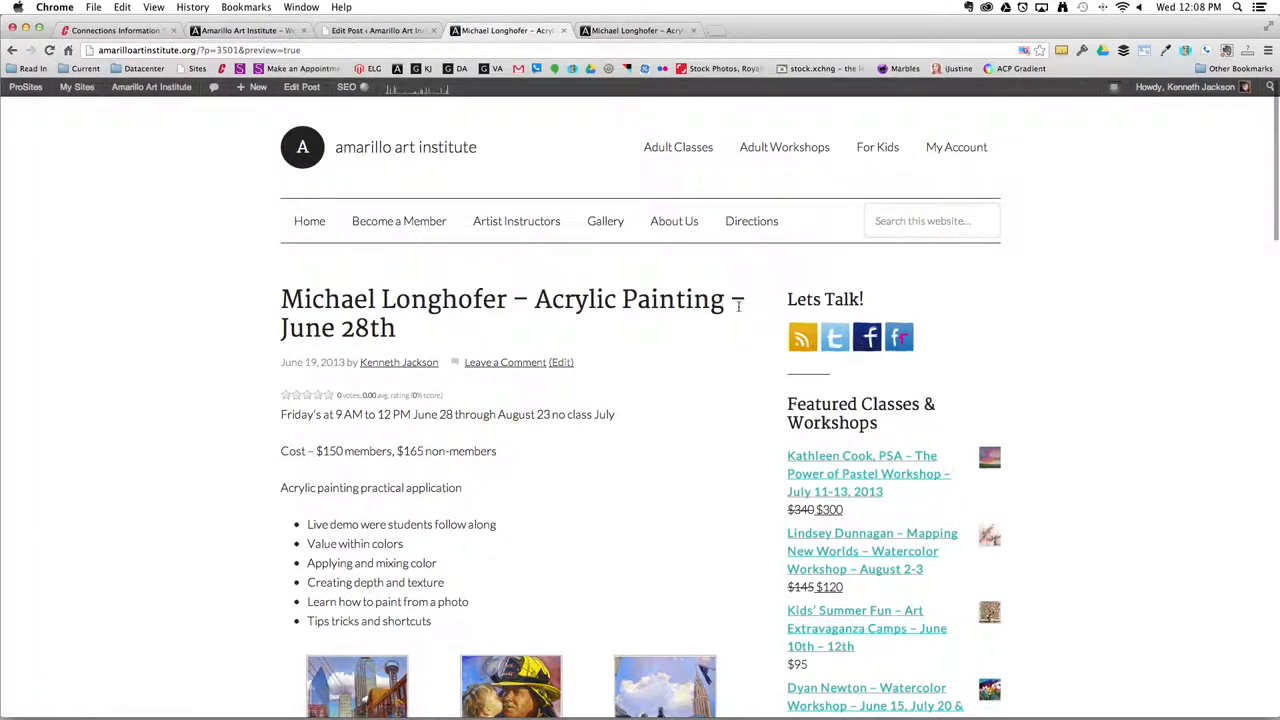
Scroll the preview page to check the painting gallery below the tips list
scroll("down", 3)
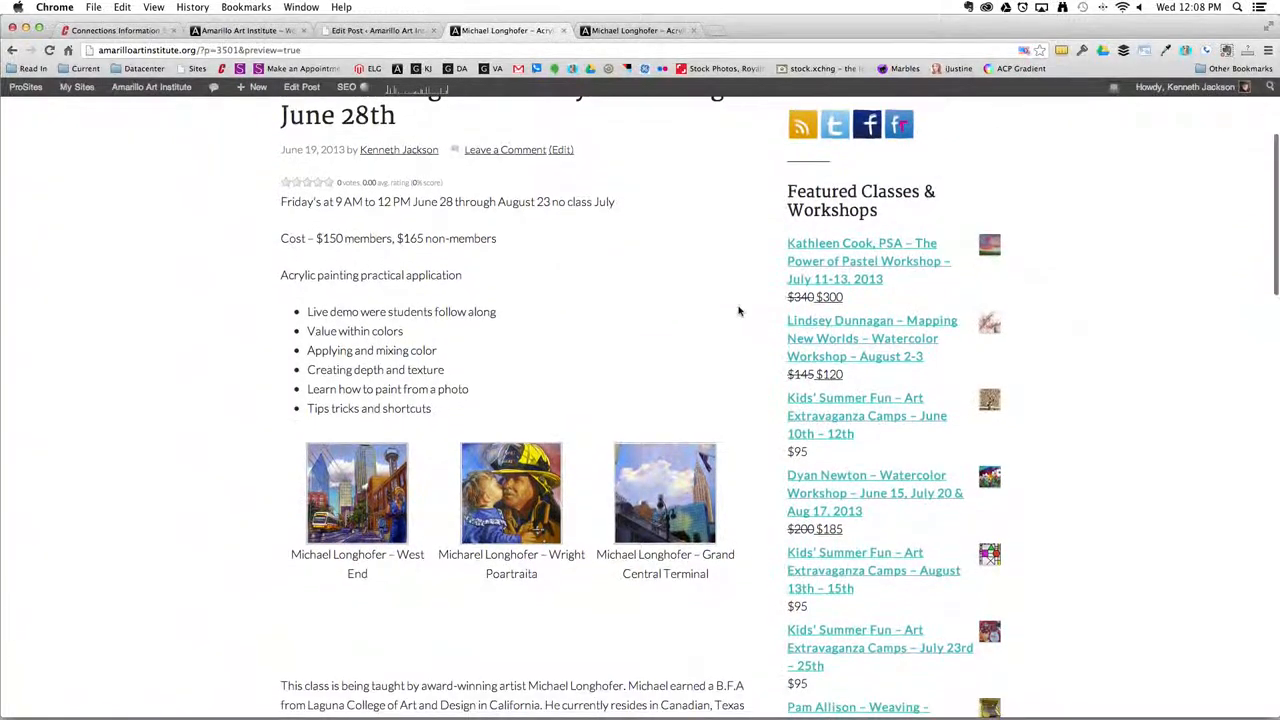
scroll("down", 3)
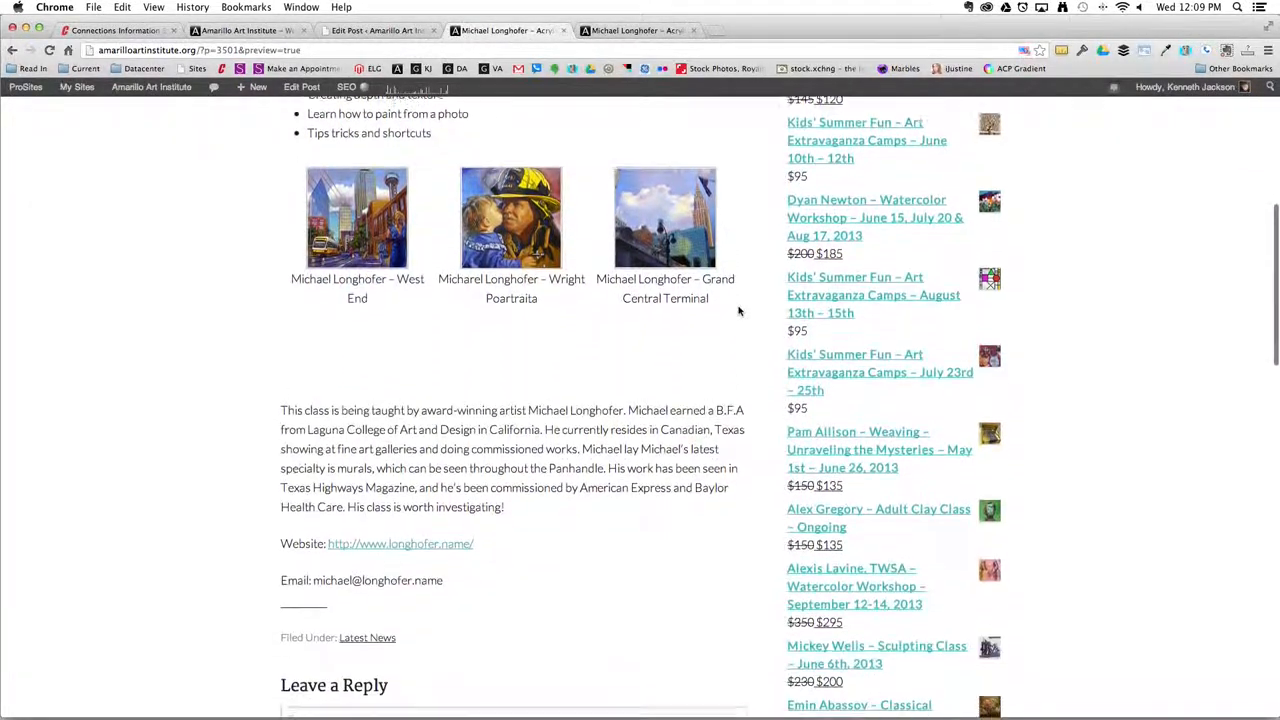
scroll("down", 3)
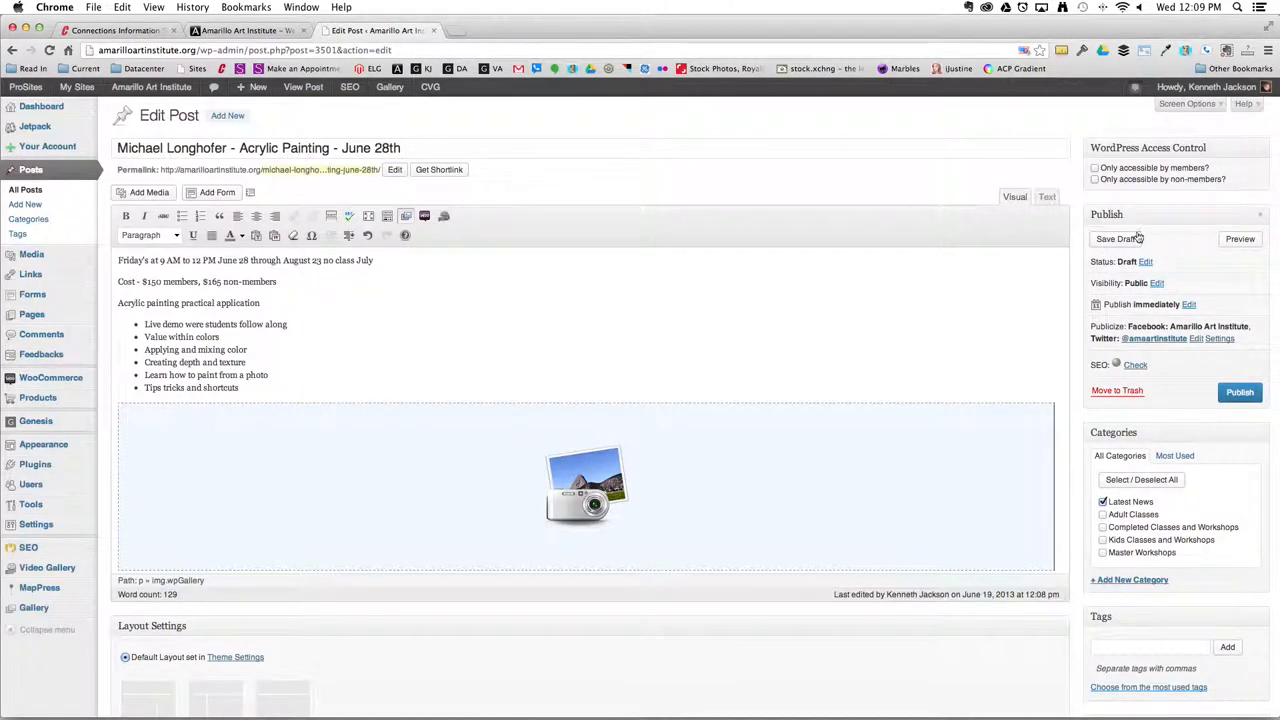
Save the draft once more and reopen its site preview
left_click(1116, 240)
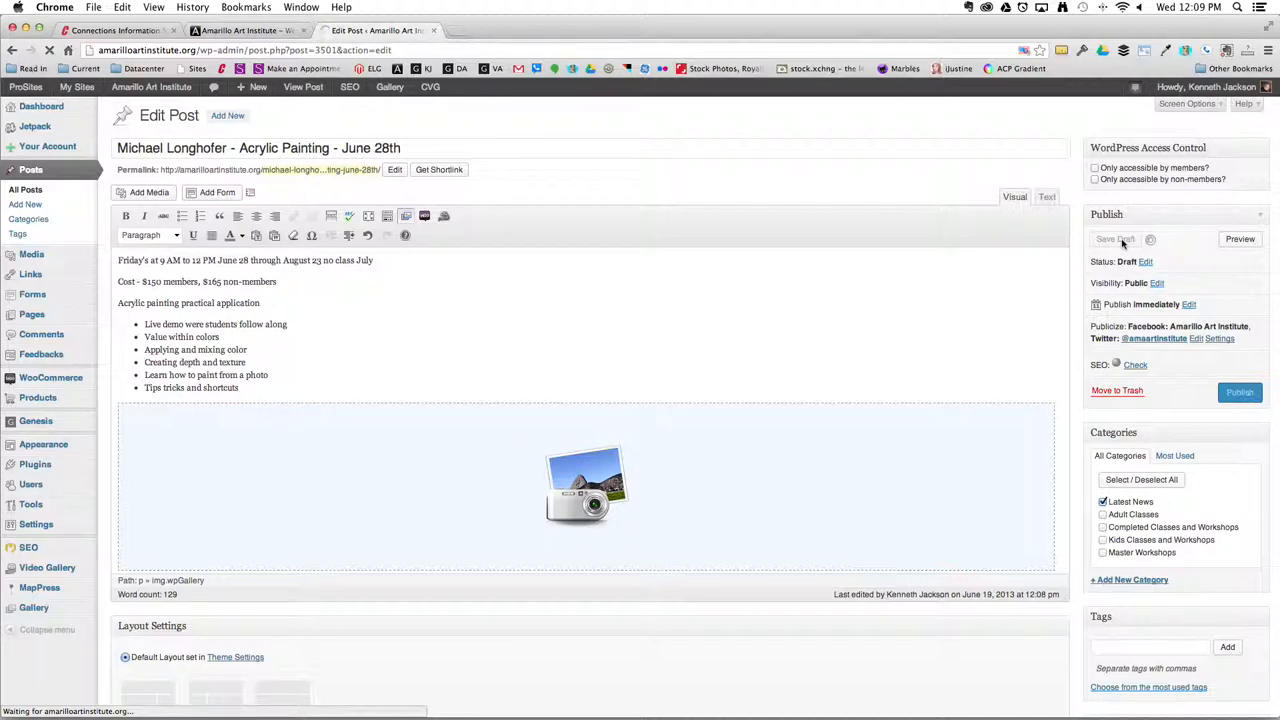
left_click(1116, 238)
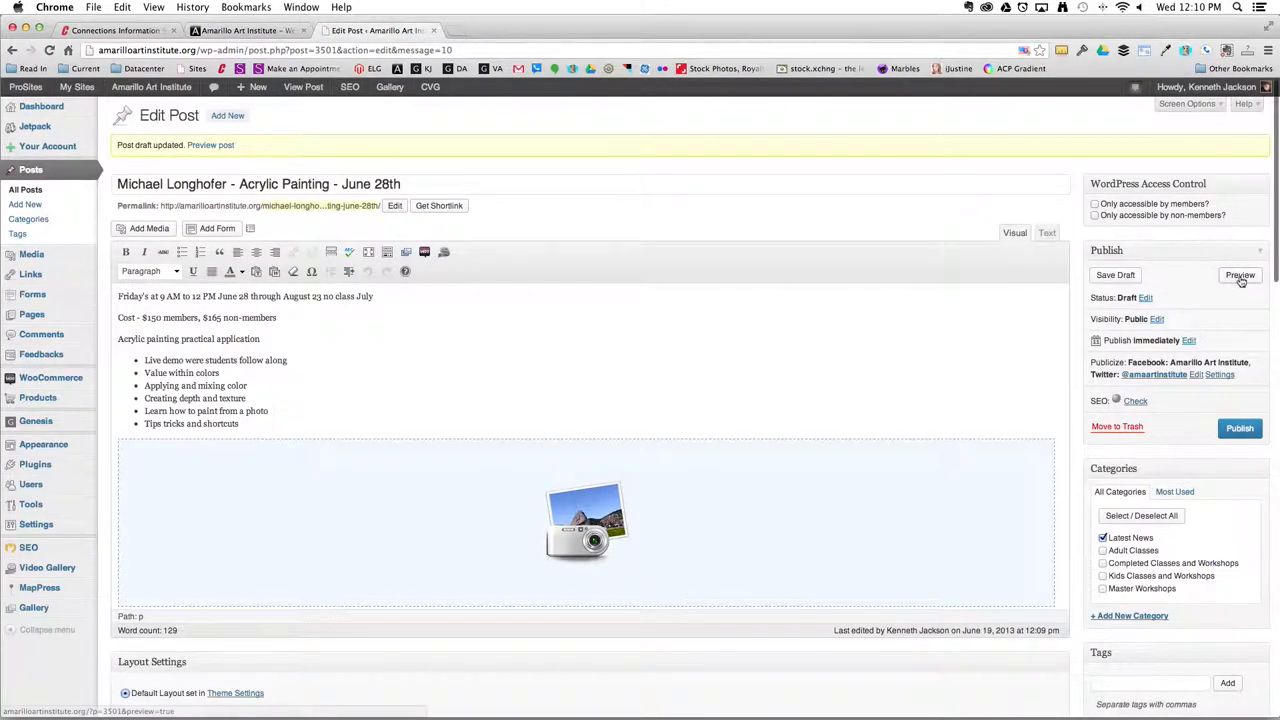
left_click(1240, 276)
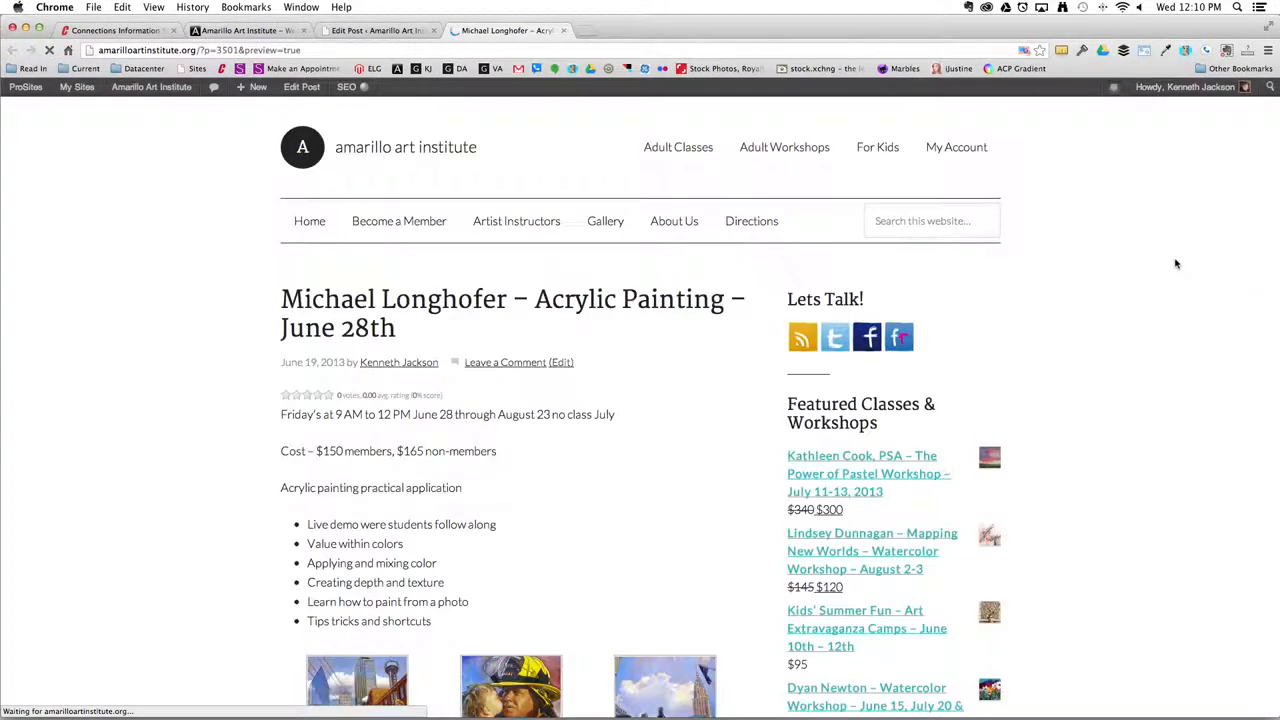
scroll("down", 3)
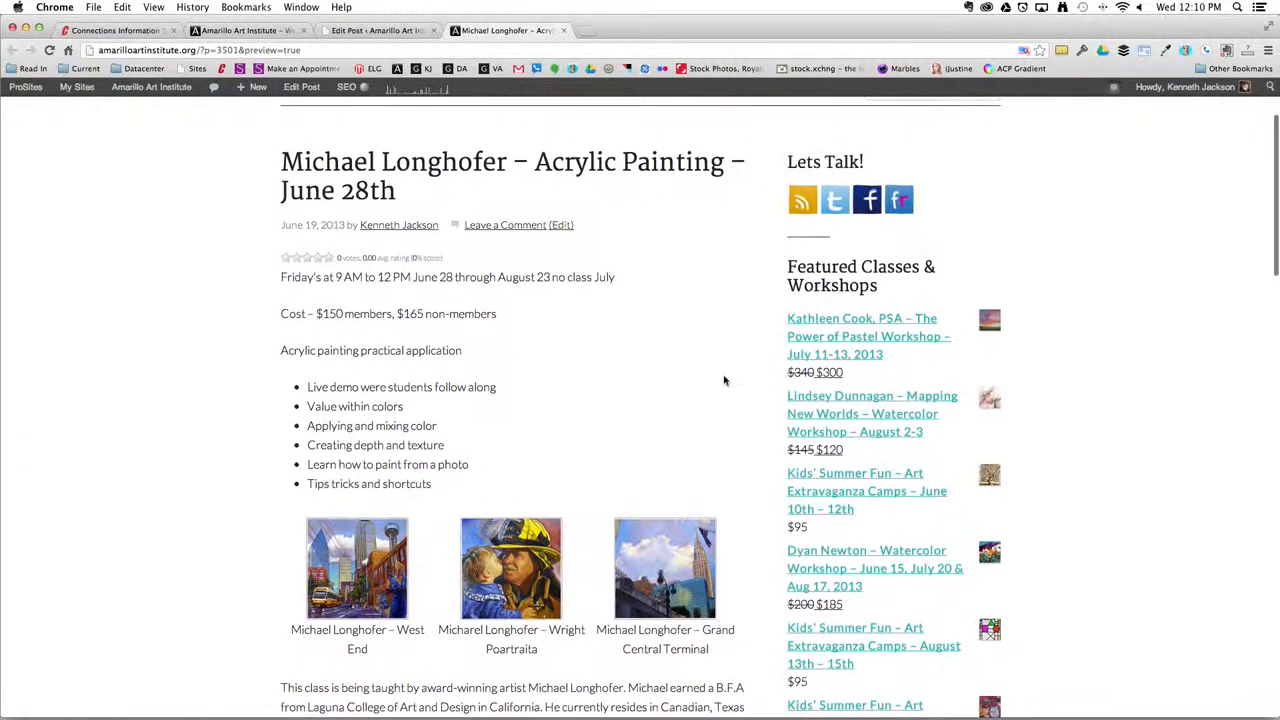
scroll("down", 3)
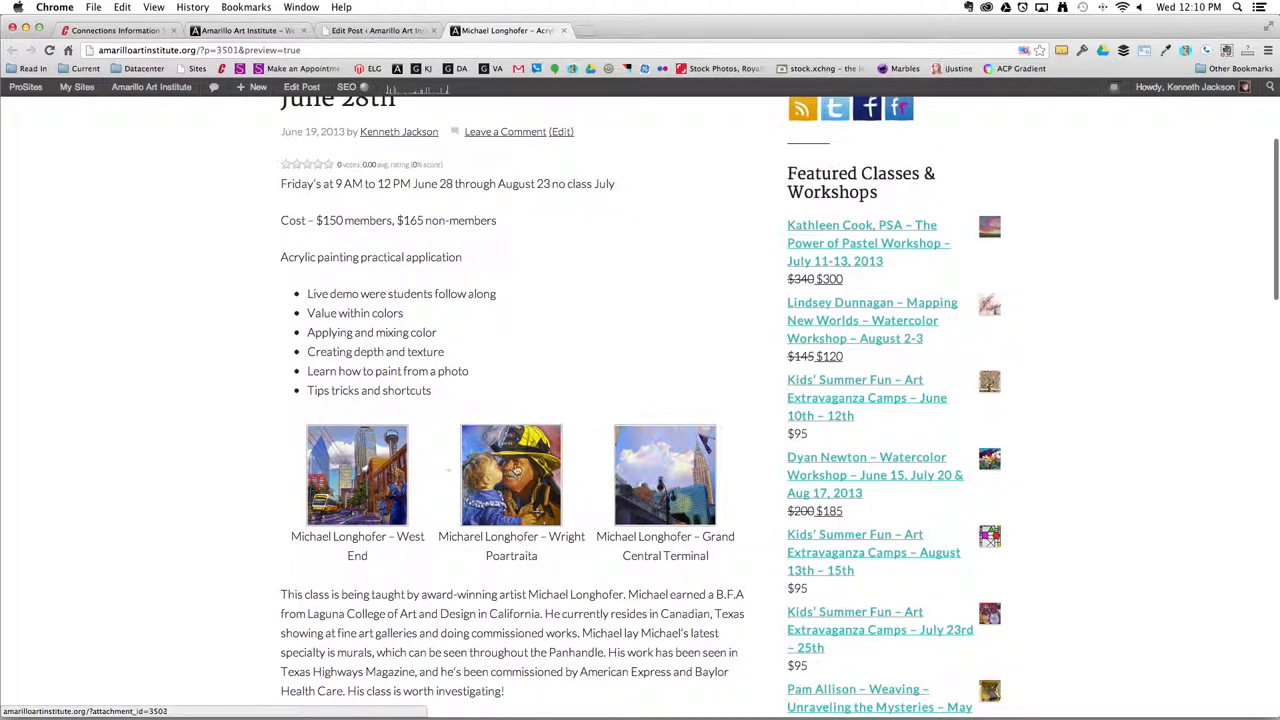
scroll("down", 3)
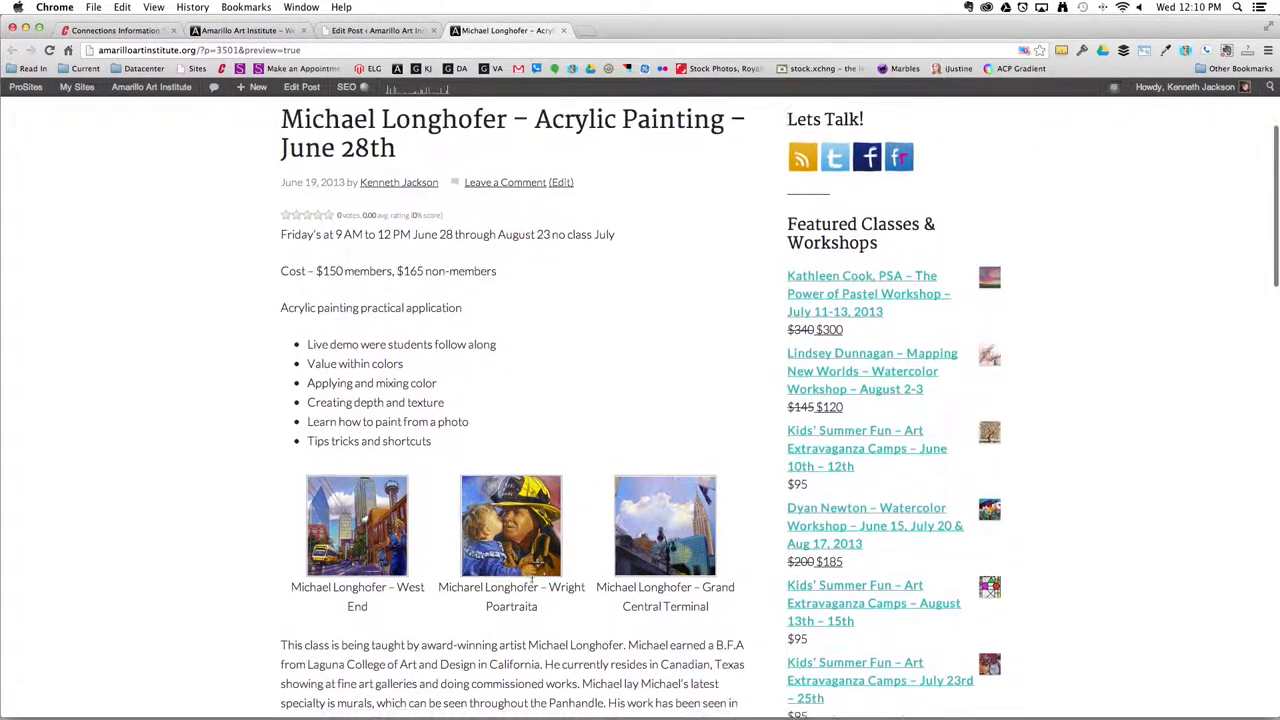
scroll("down", 3)
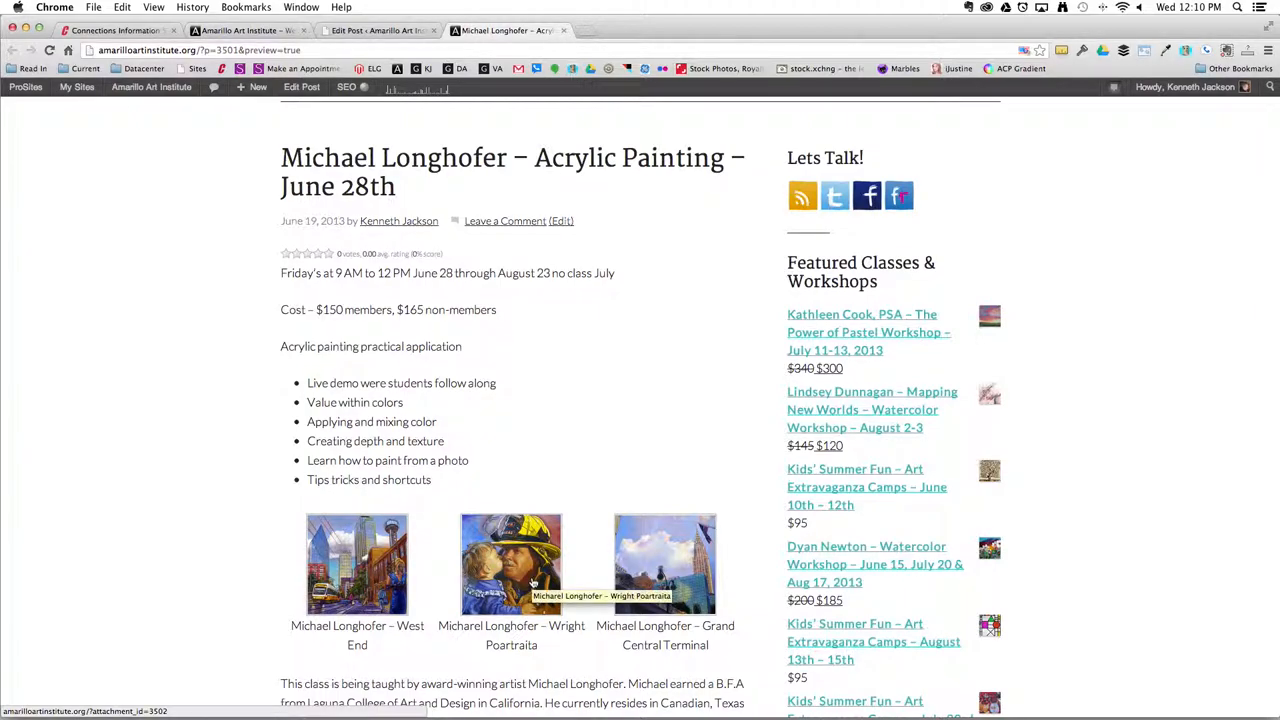